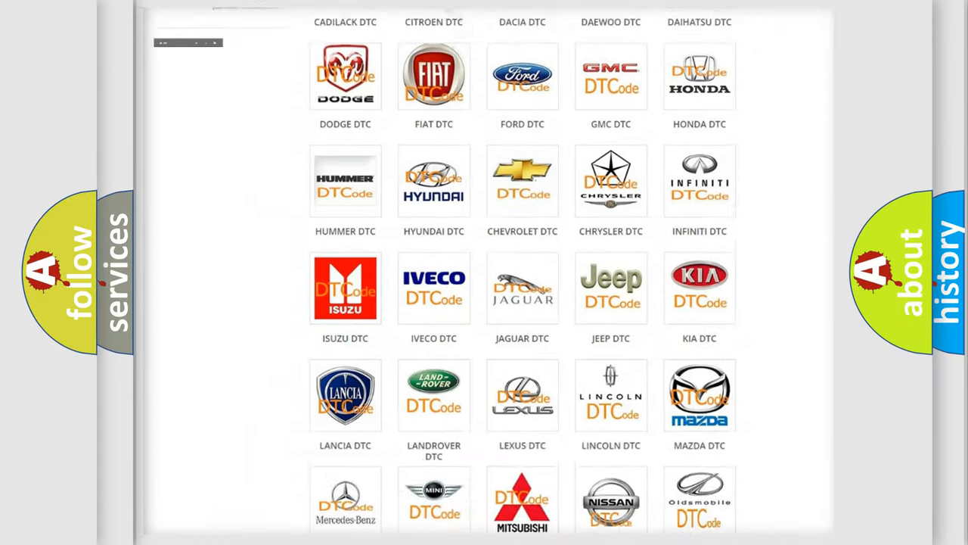
# Show the Cadillac trouble code list and browse its B-codes down to the C003527 card.
pyautogui.scroll(3)
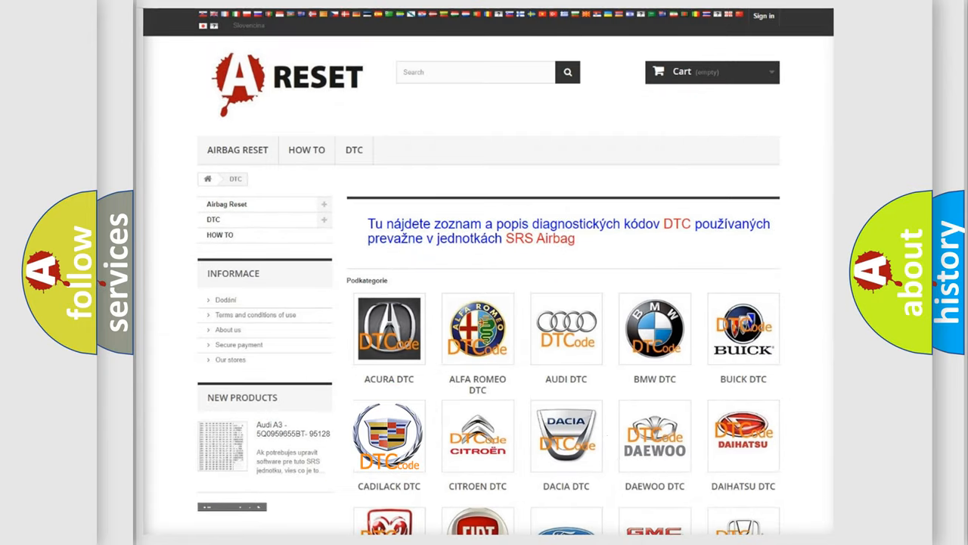
pyautogui.click(389, 435)
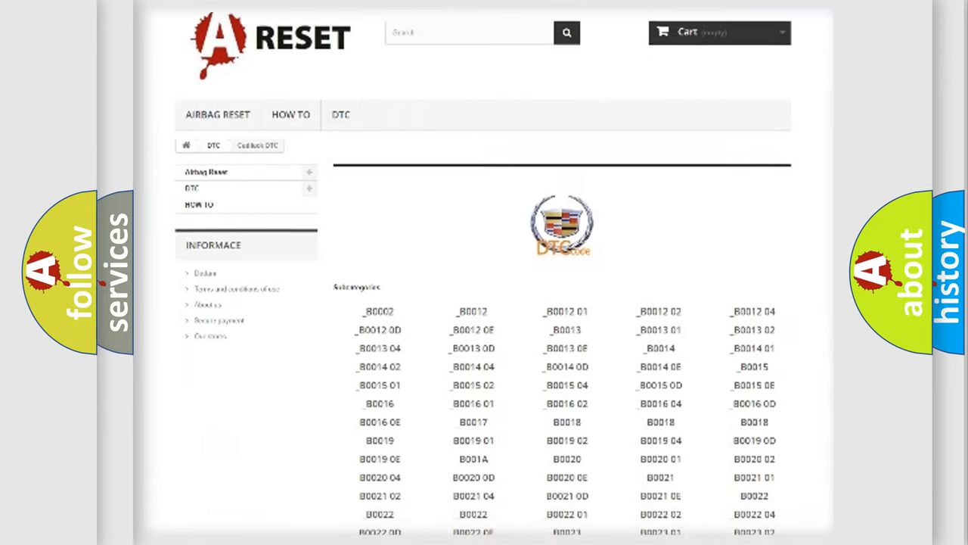
pyautogui.scroll(-3)
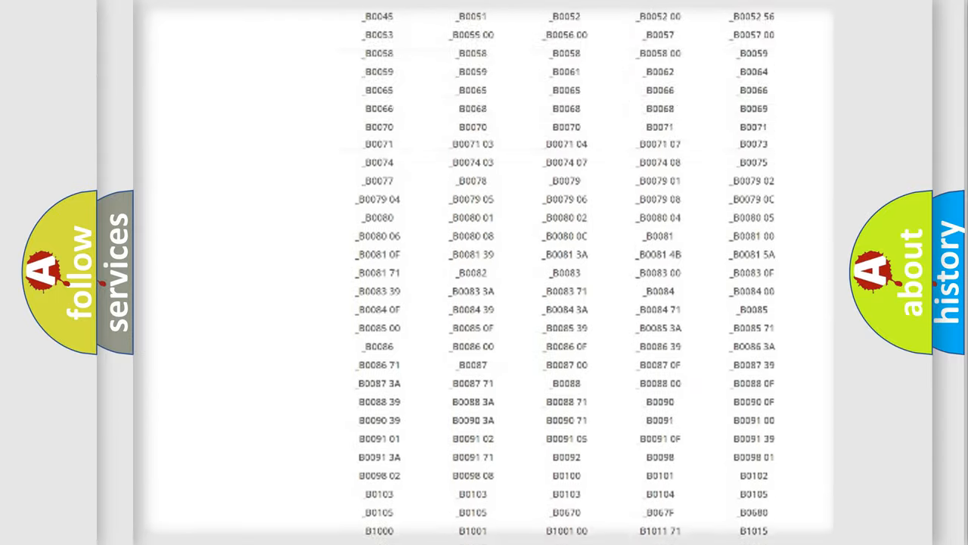
pyautogui.scroll(3)
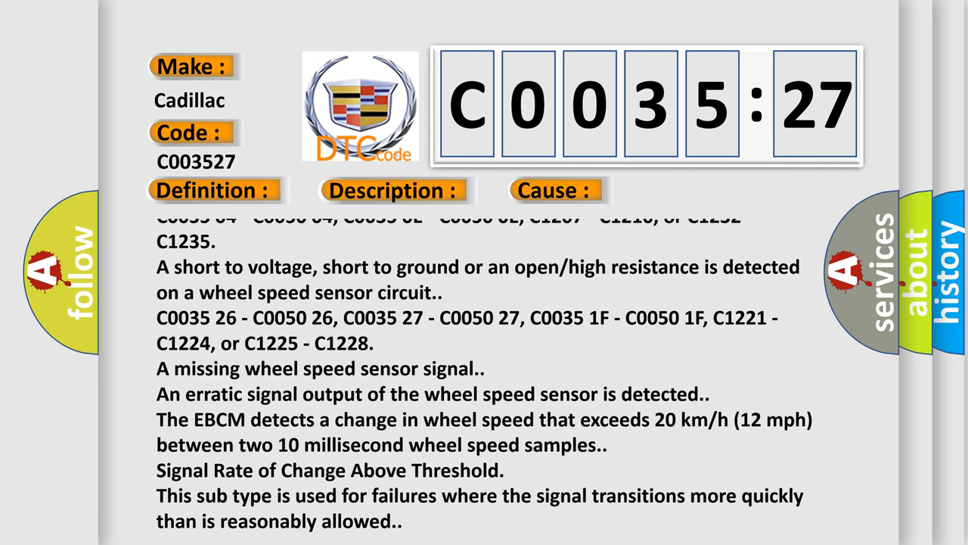
# Scroll the C0035:27 cause text to its final lines on missing or erratic sensor signals and rate-of-change failures.
pyautogui.scroll(3)
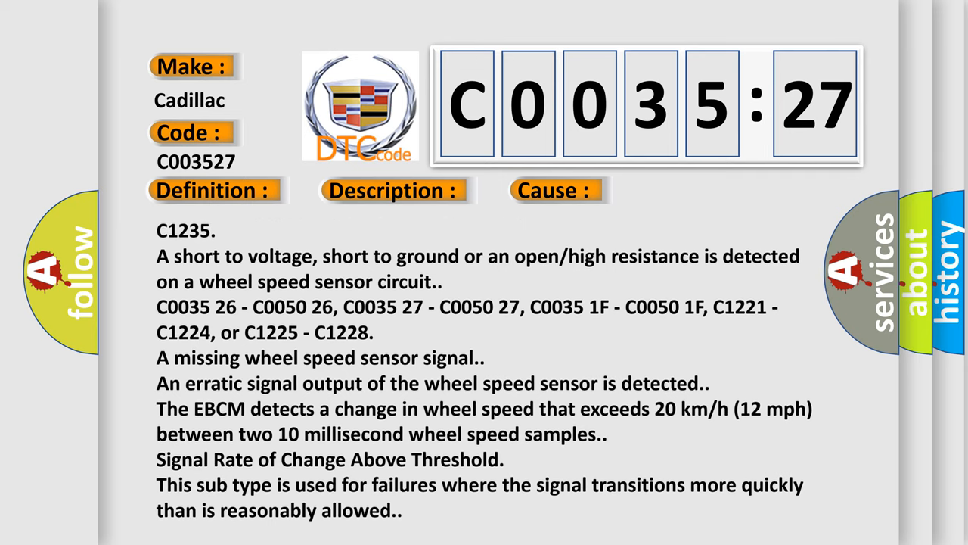
pyautogui.scroll(3)
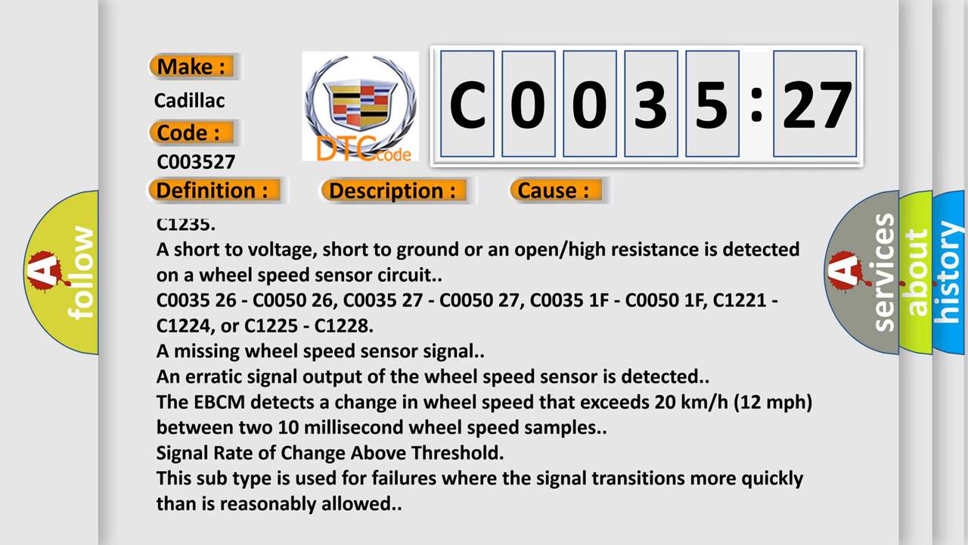
pyautogui.scroll(3)
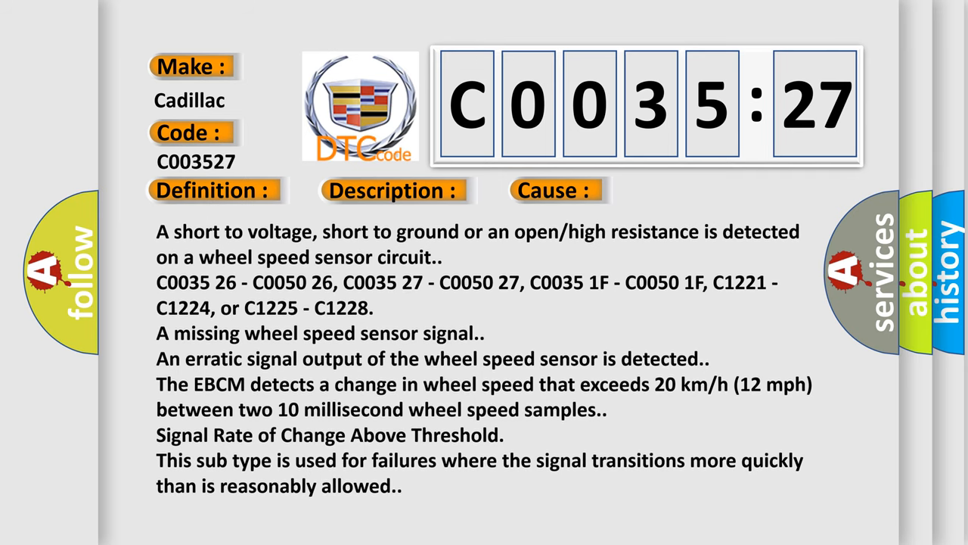
pyautogui.scroll(3)
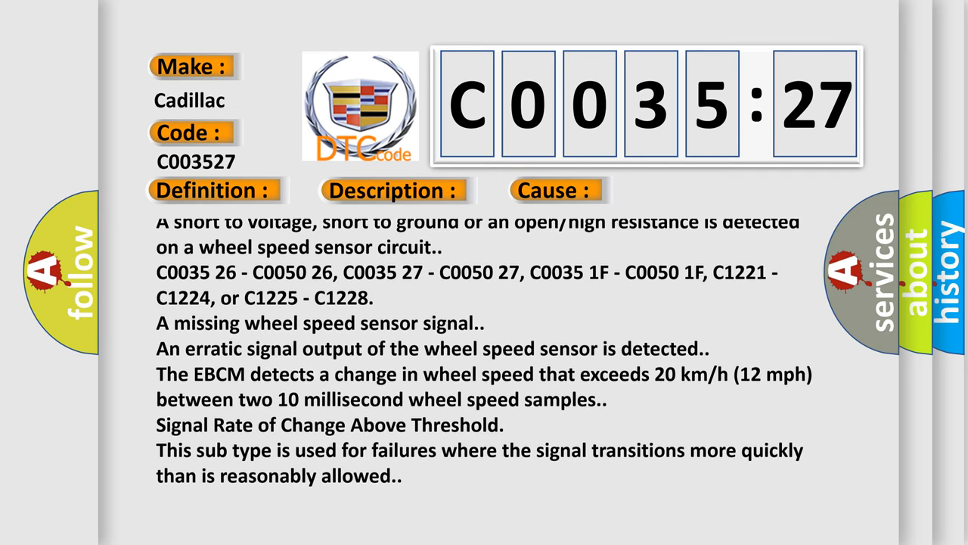
pyautogui.scroll(-3)
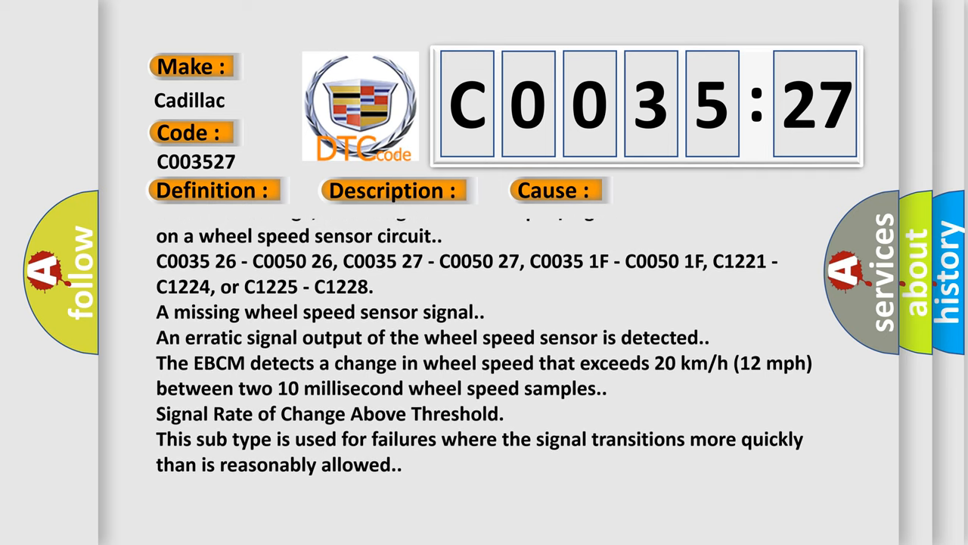
pyautogui.scroll(3)
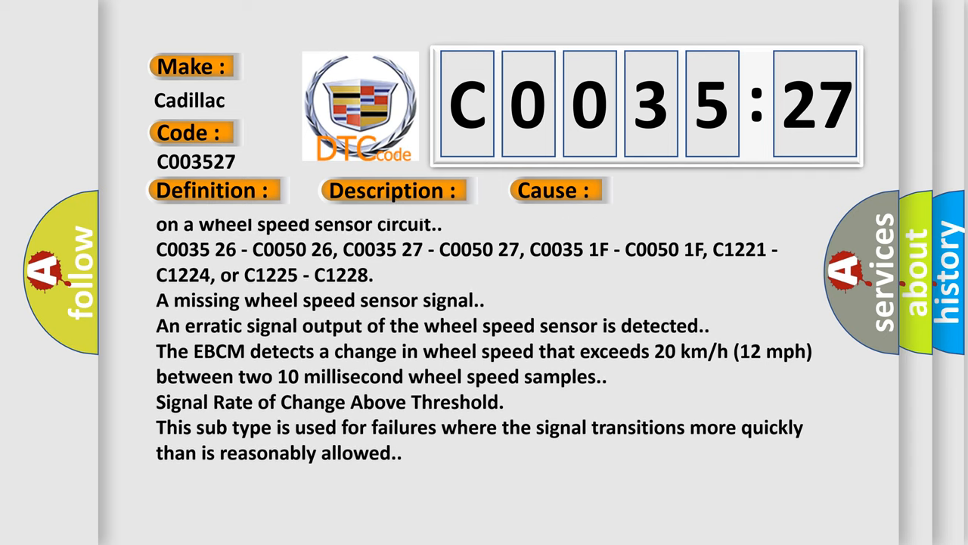
pyautogui.scroll(3)
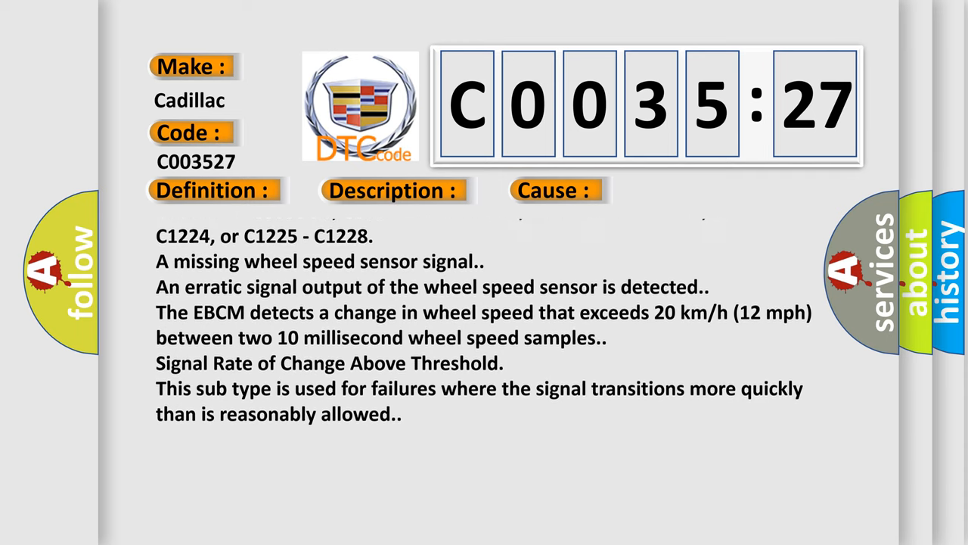
pyautogui.scroll(3)
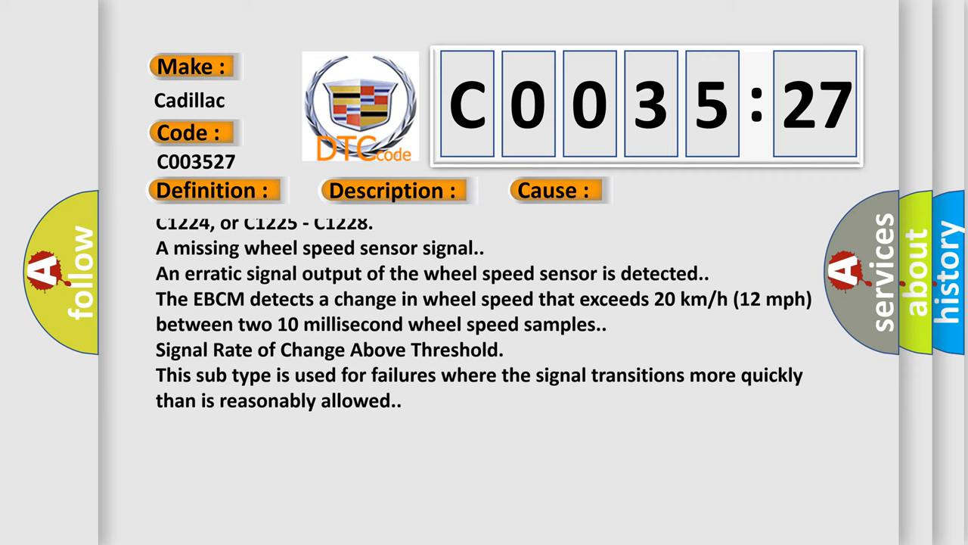
pyautogui.scroll(3)
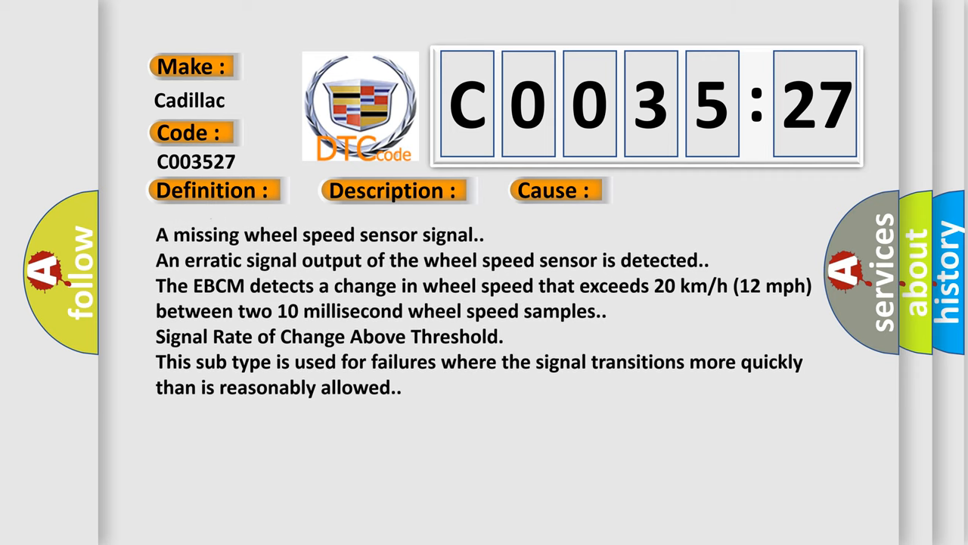